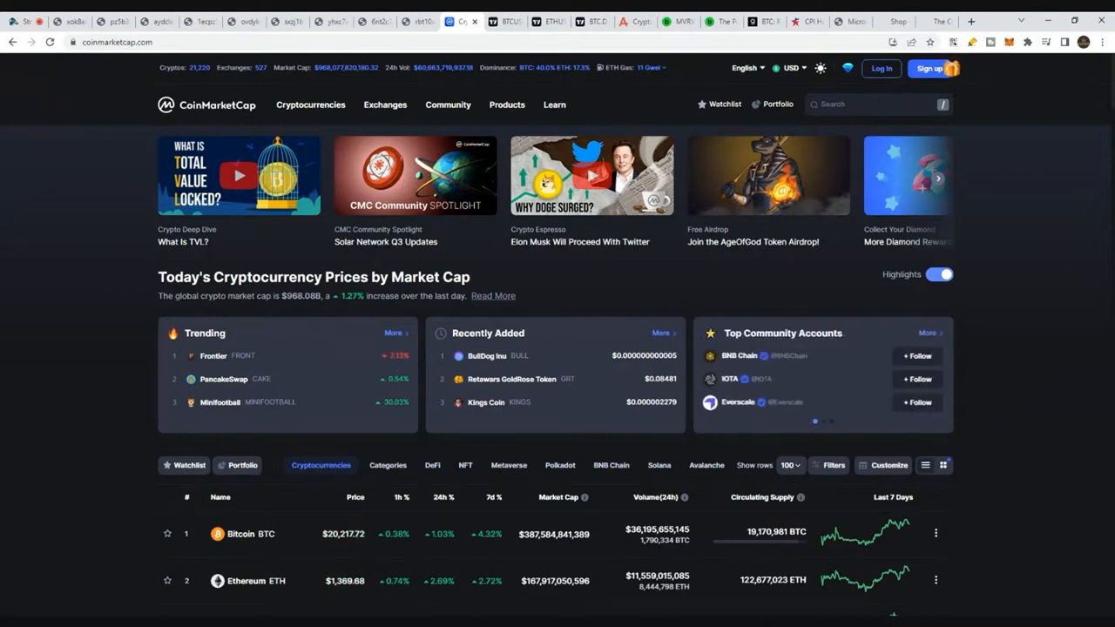
mouse_move(505, 80)
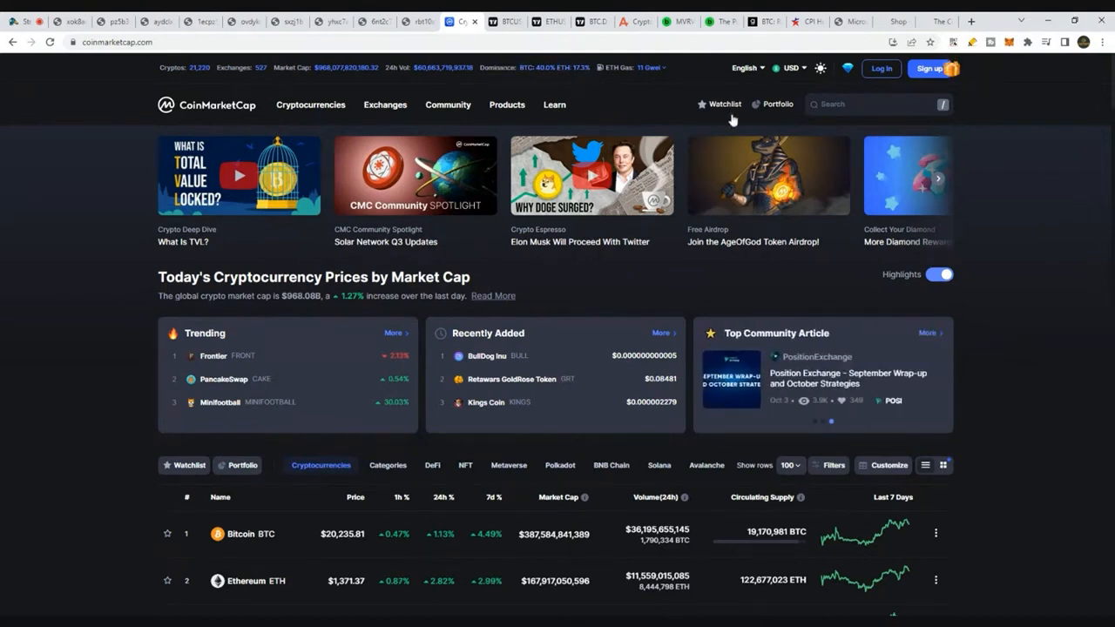
mouse_move(1087, 223)
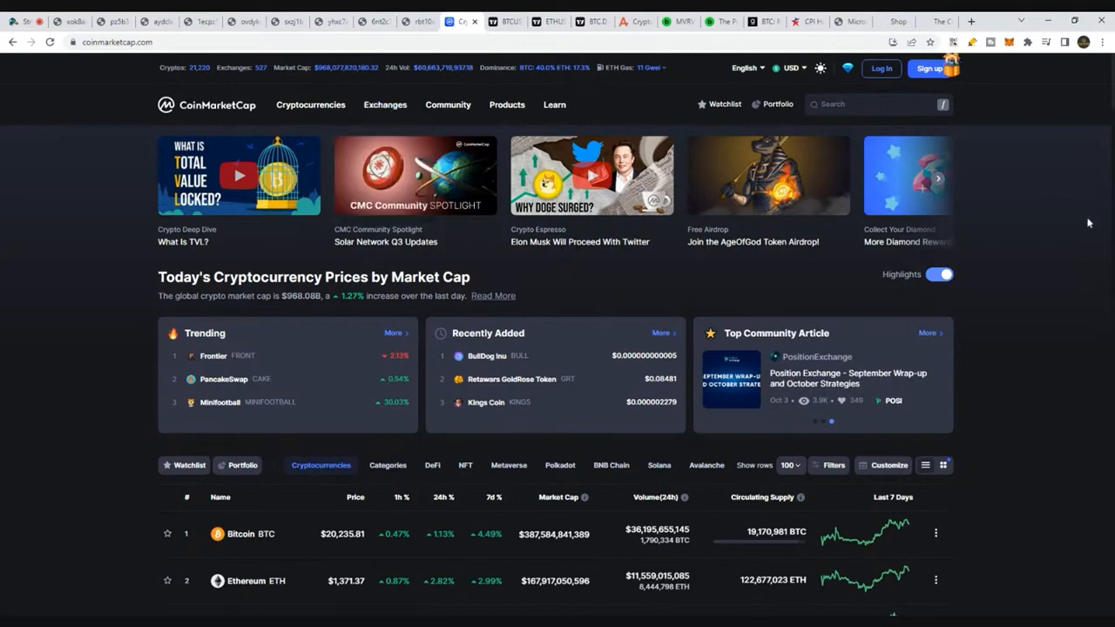
Sort the first 100 coins by the '24h %' column ascending, smallest changes first.
scroll(down, 3)
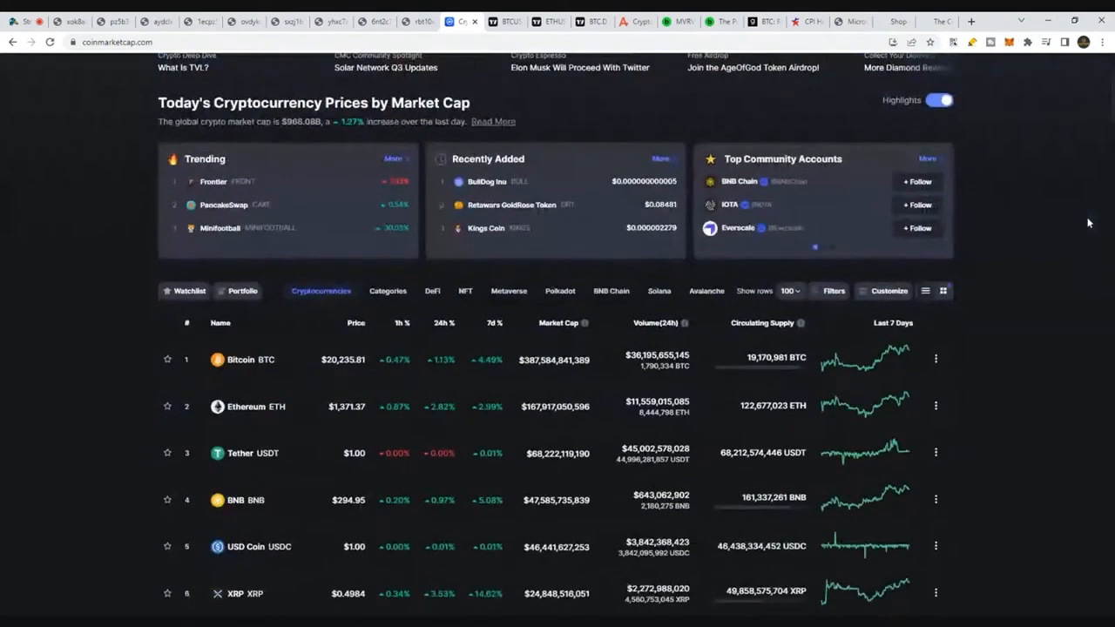
scroll(down, 3)
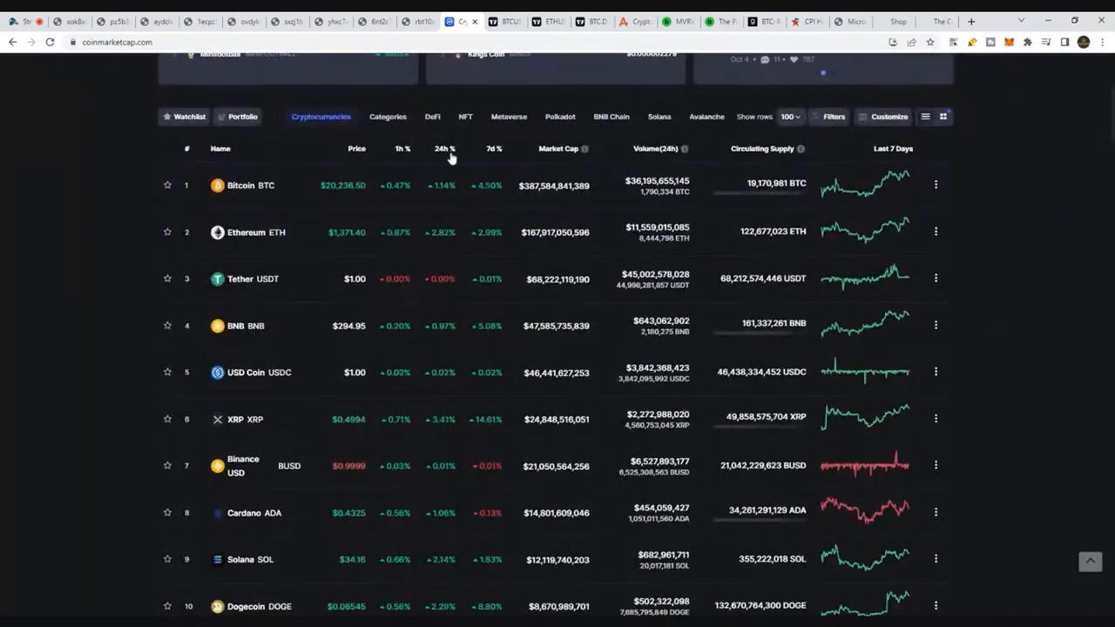
click(446, 148)
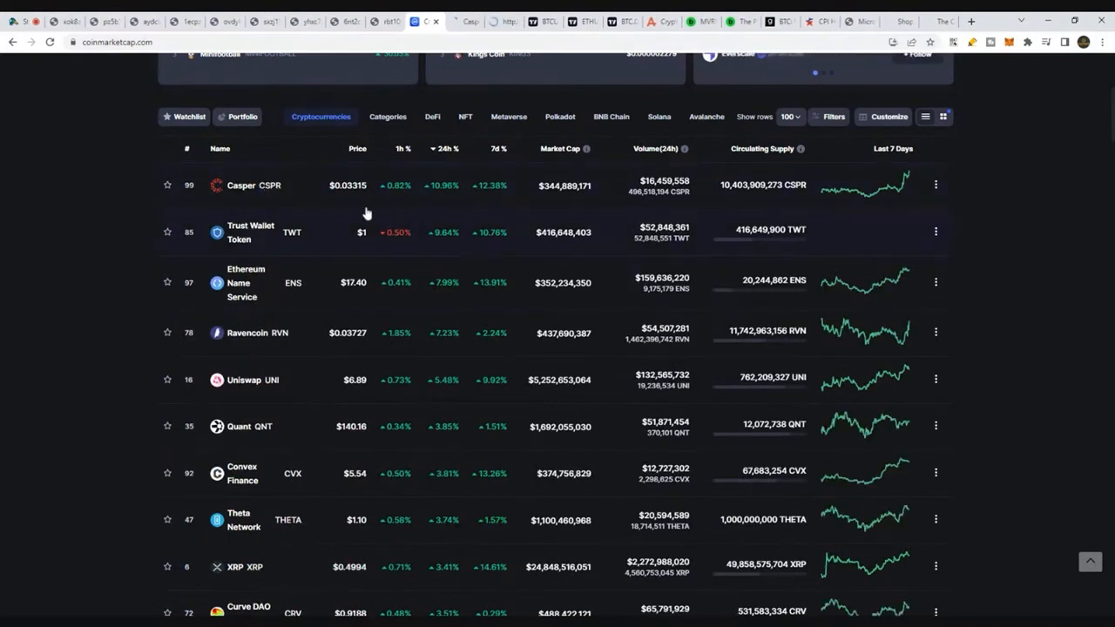
mouse_move(452, 164)
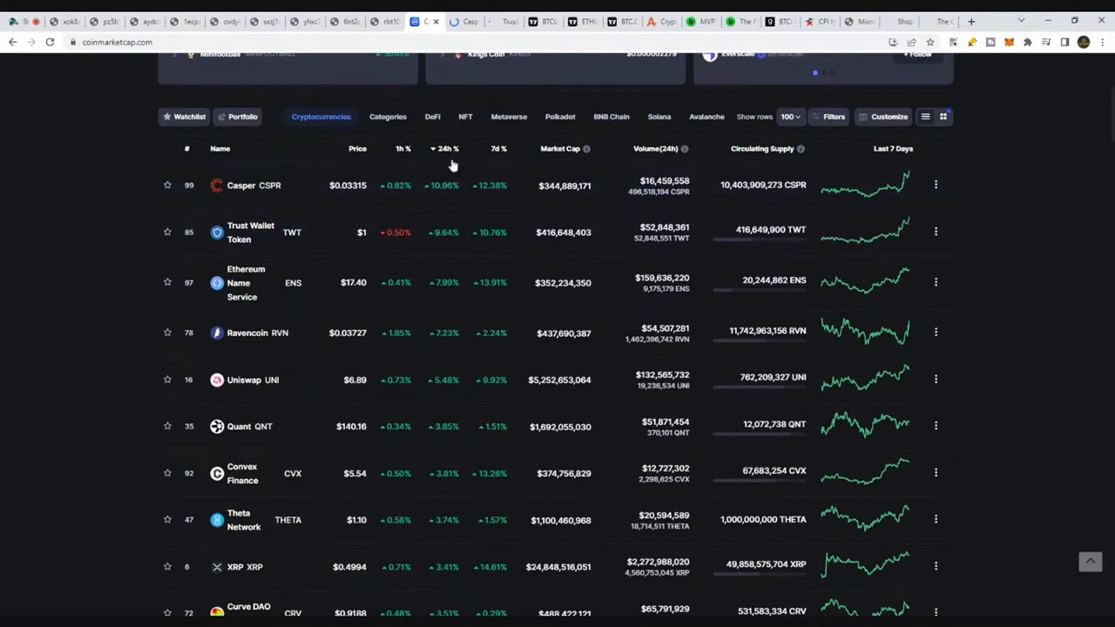
click(444, 149)
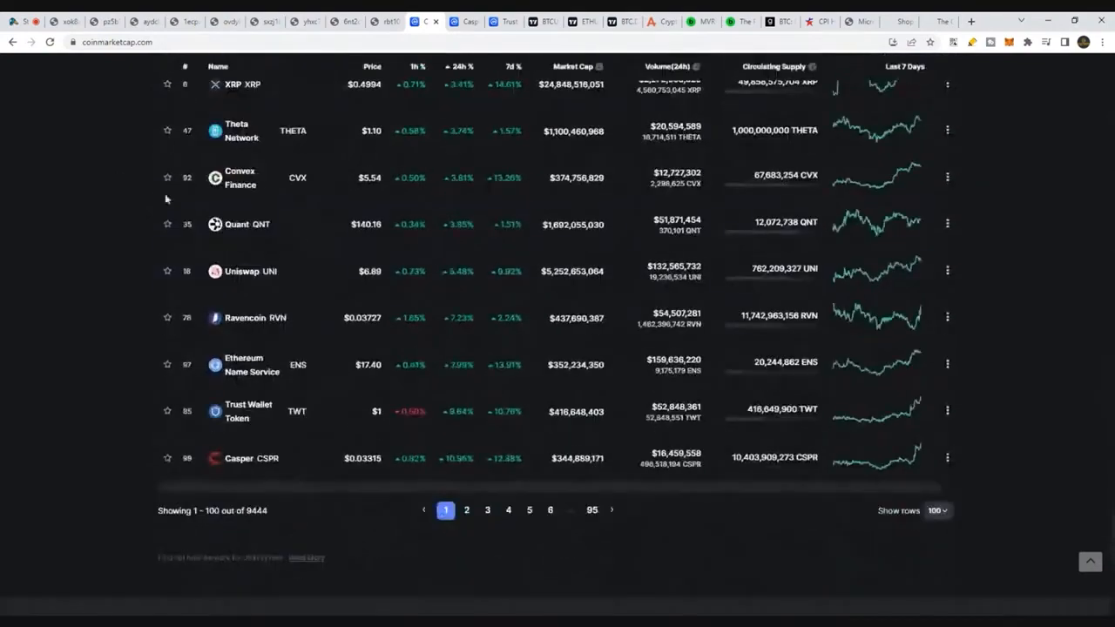
Go to page 2 (coins 101-200) and sort by 24h change descending, SushiSwap +13.72% on top.
click(467, 509)
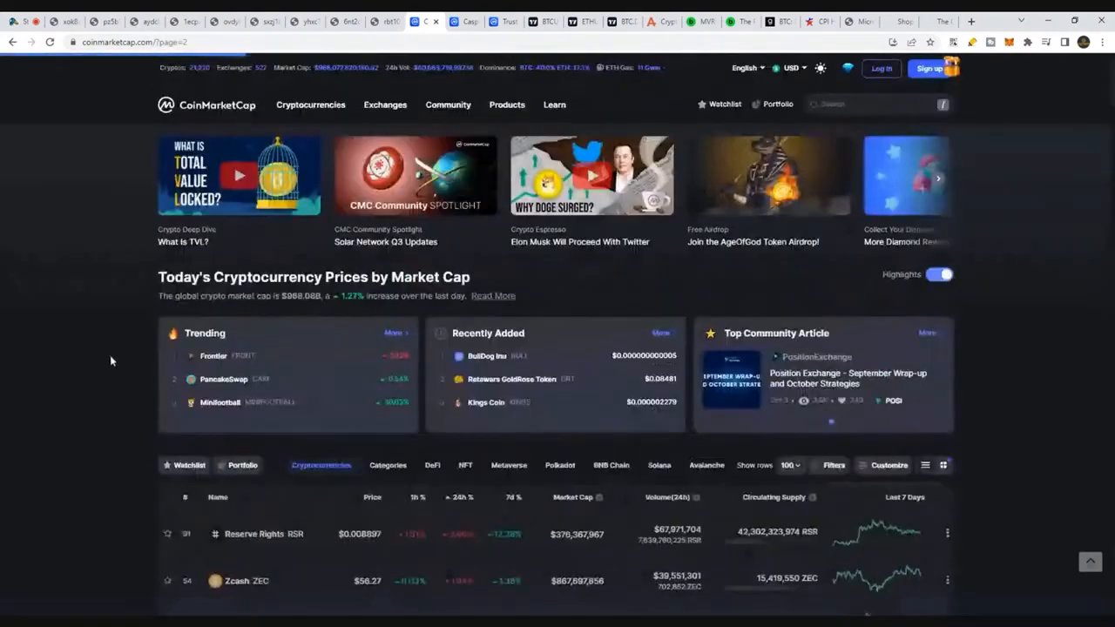
scroll(down, 3)
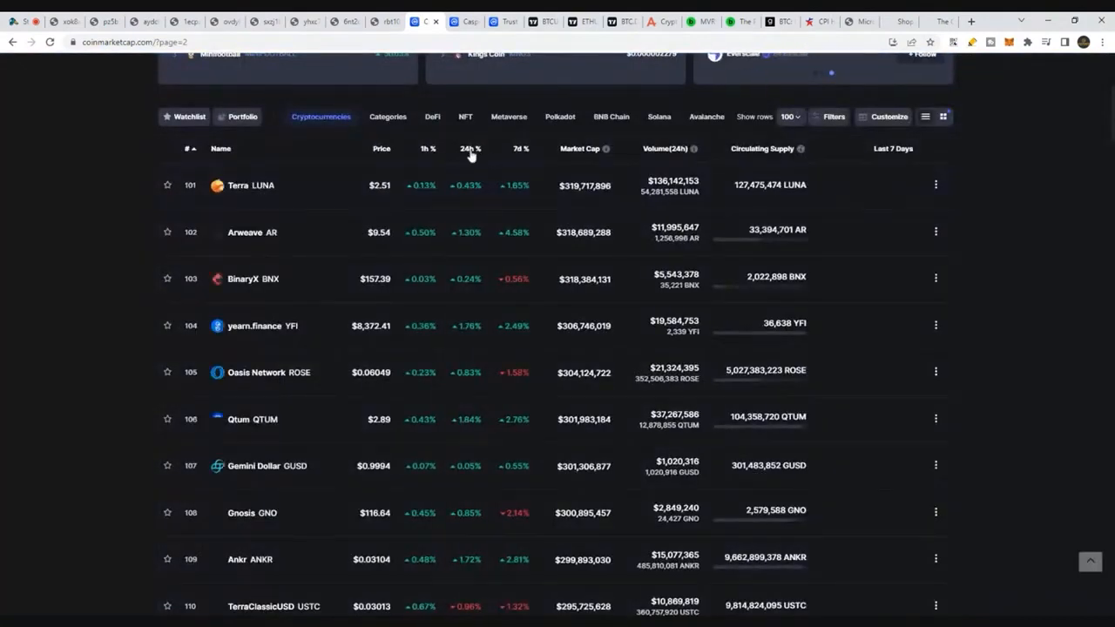
click(470, 148)
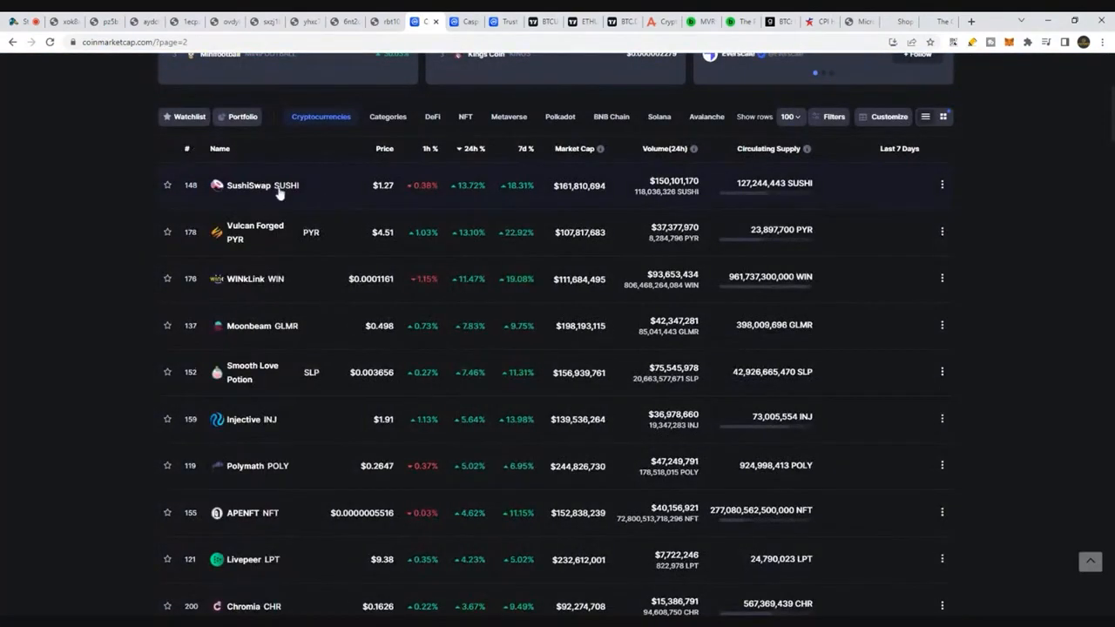
mouse_move(268, 234)
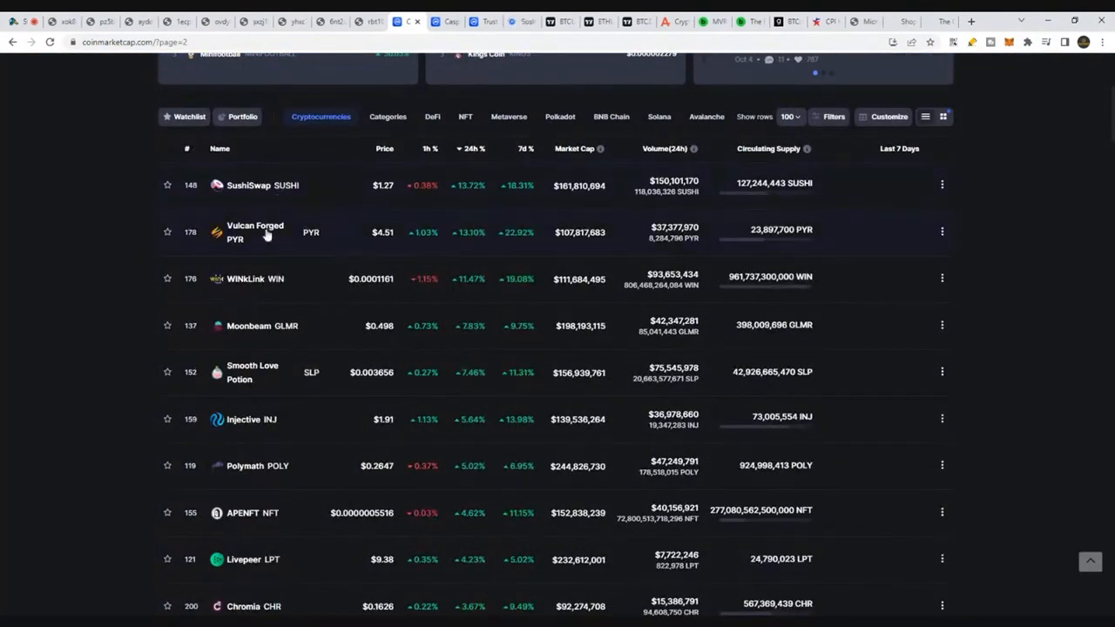
mouse_move(277, 282)
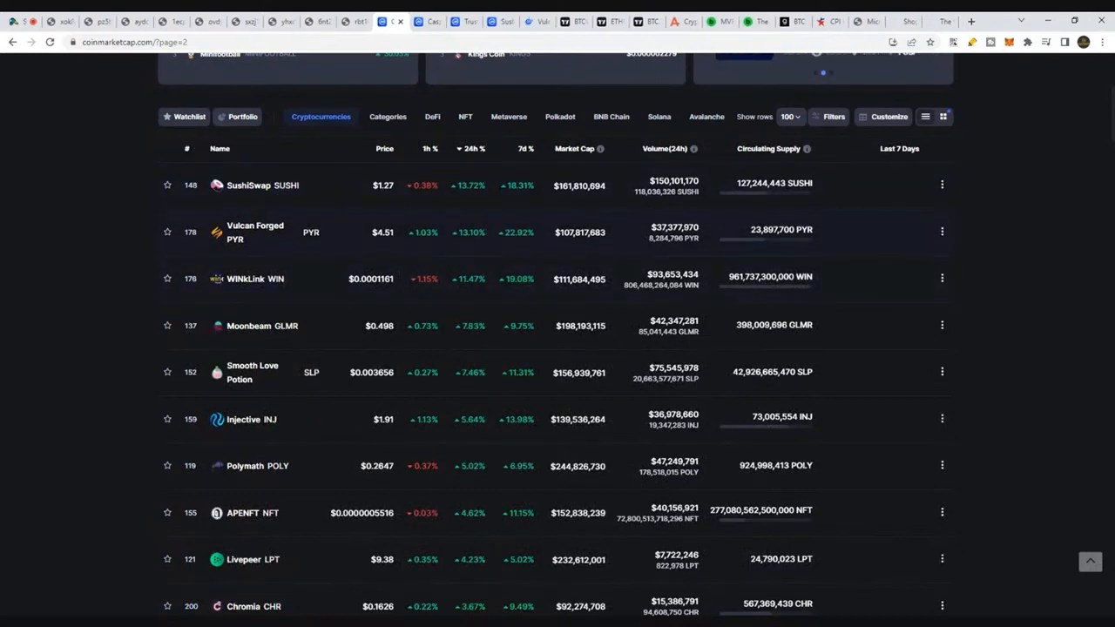
mouse_move(253, 286)
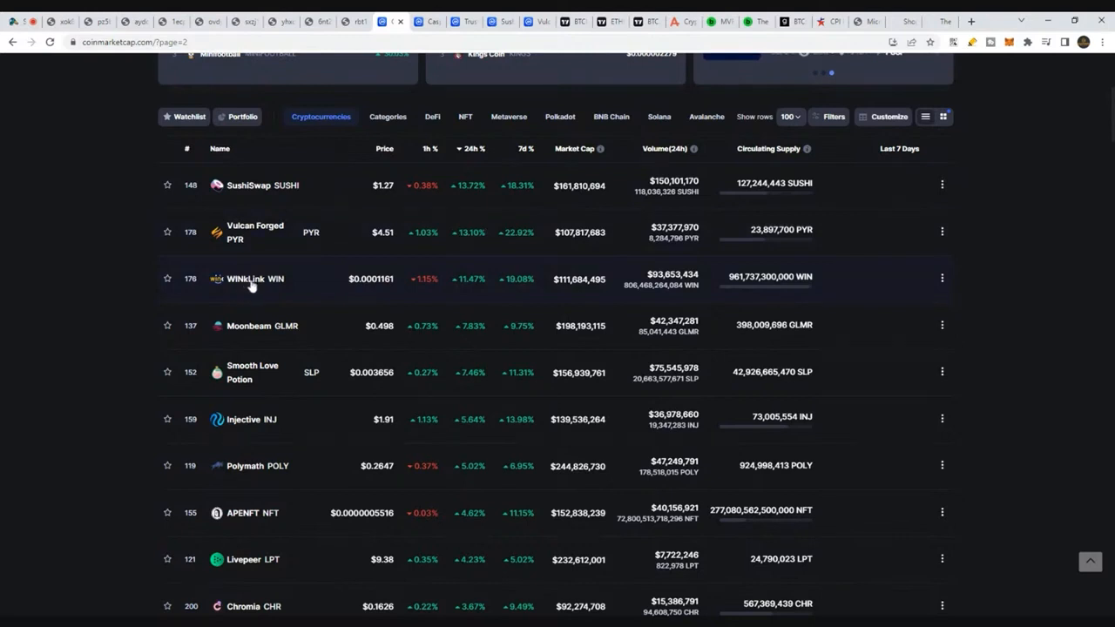